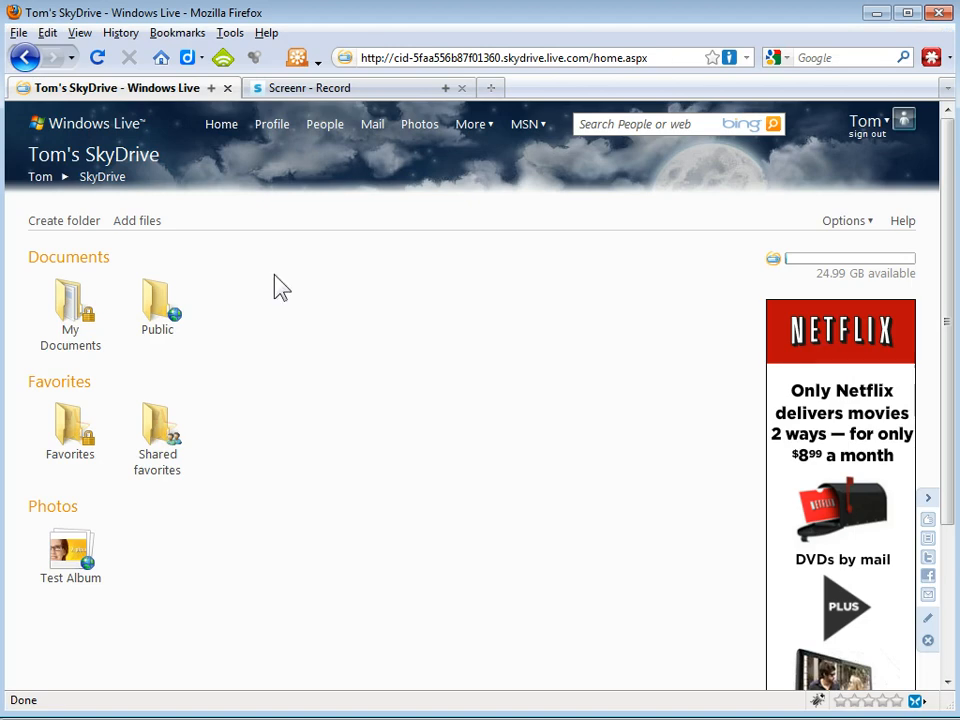
pyautogui.moveTo(384, 434)
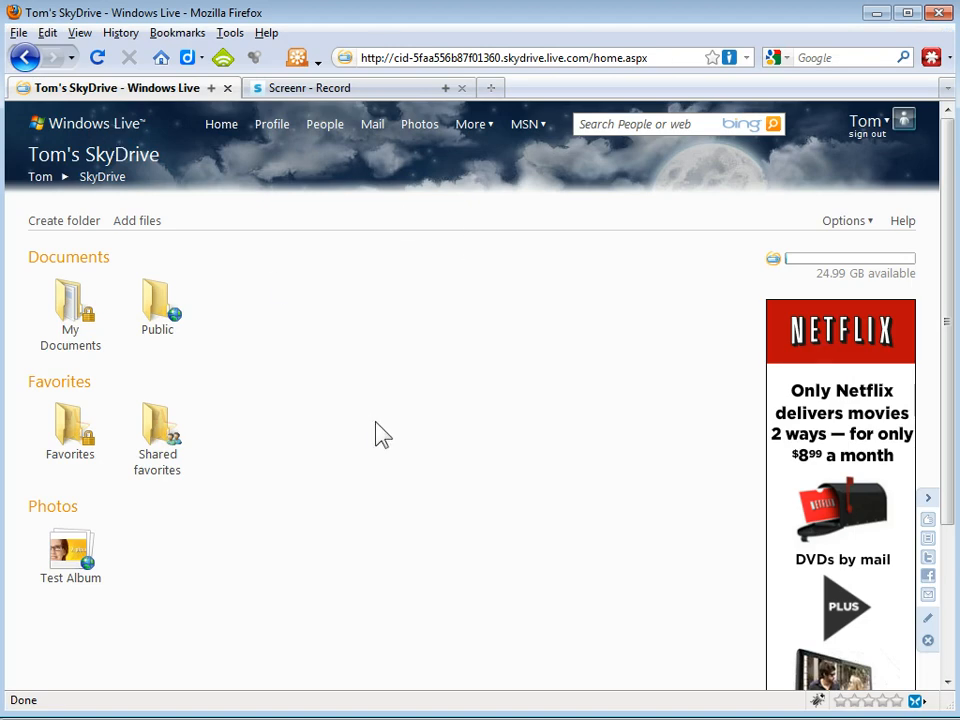
pyautogui.moveTo(80, 170)
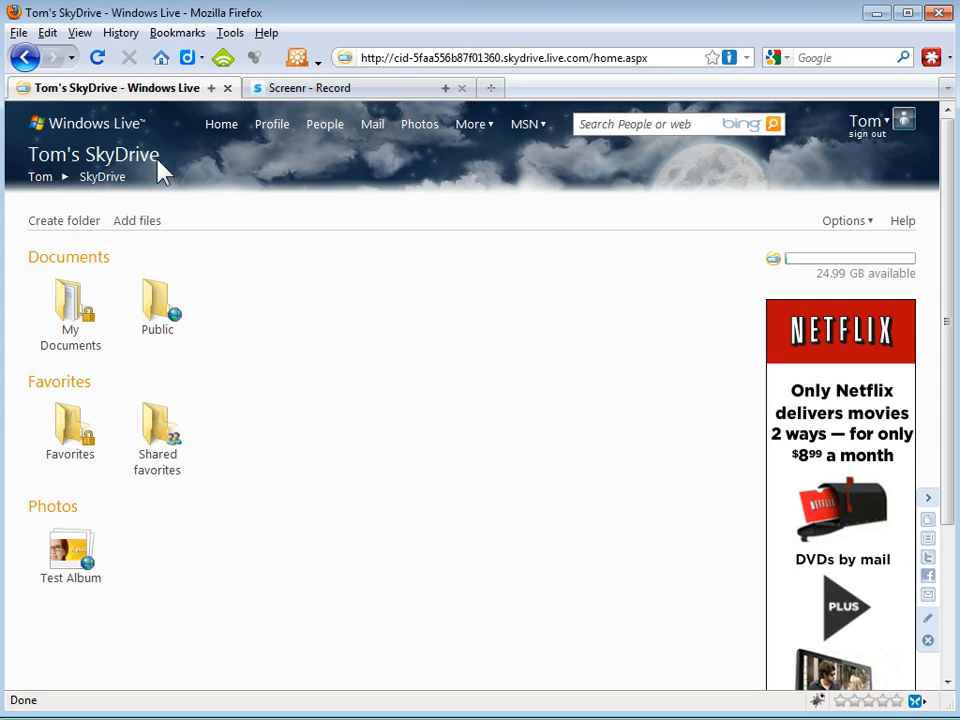
pyautogui.moveTo(140, 140)
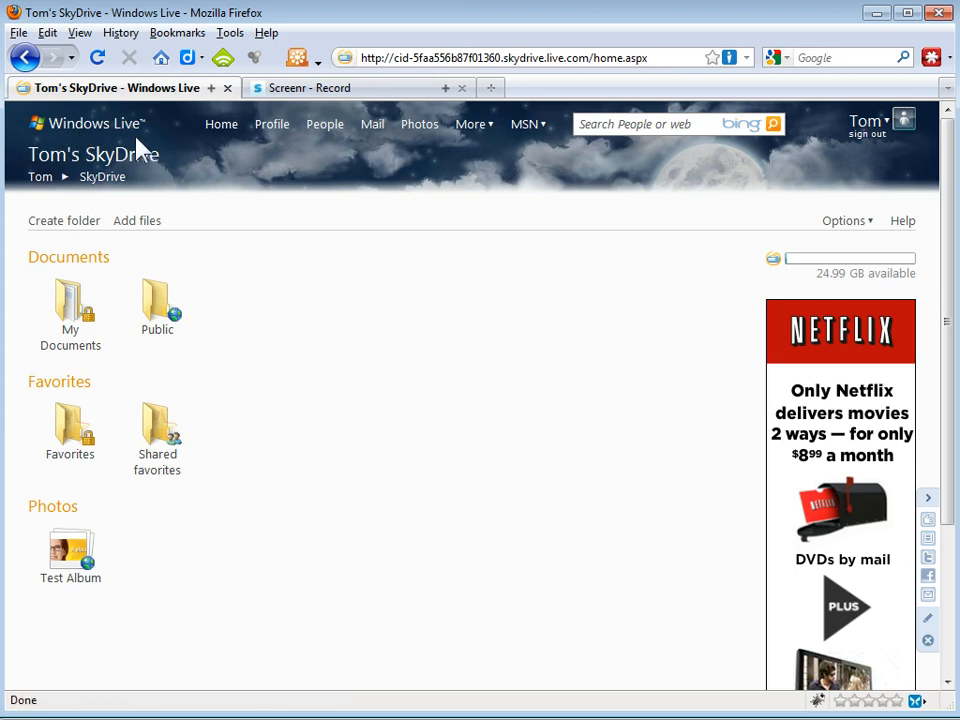
pyautogui.moveTo(780, 244)
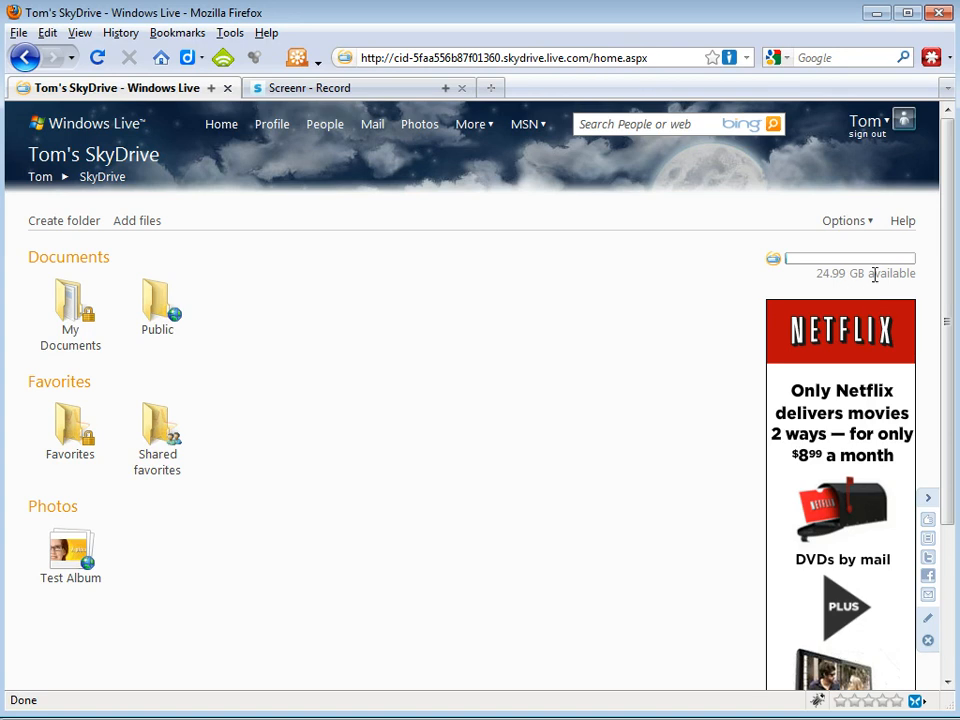
# Step: Preview a couple of SkyDrive page themes from the options and dismiss them unchanged
pyautogui.click(844, 220)
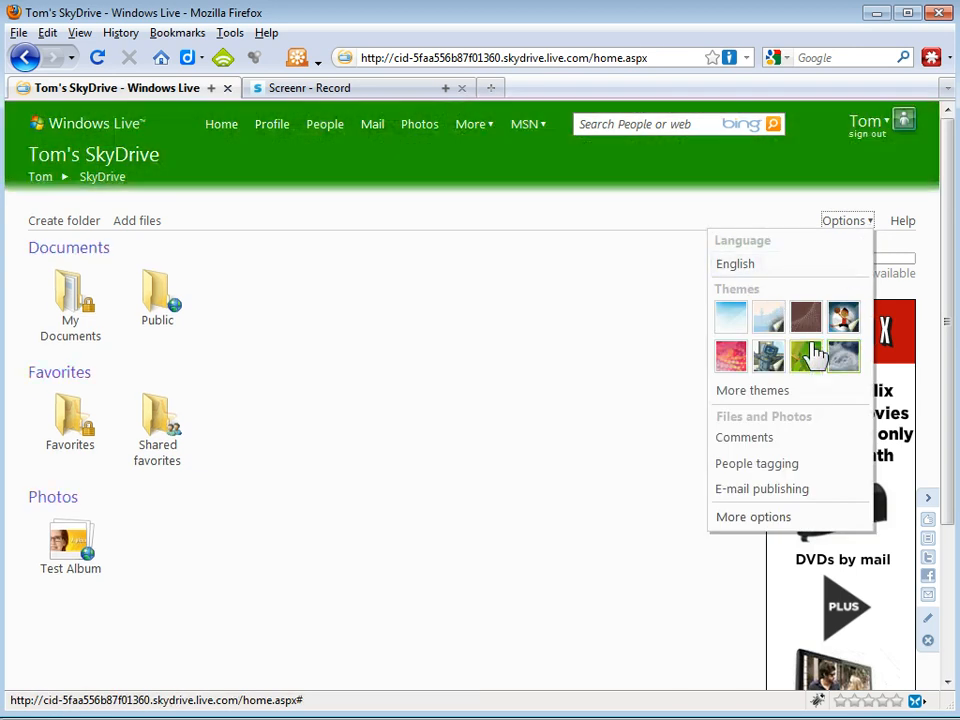
pyautogui.click(804, 356)
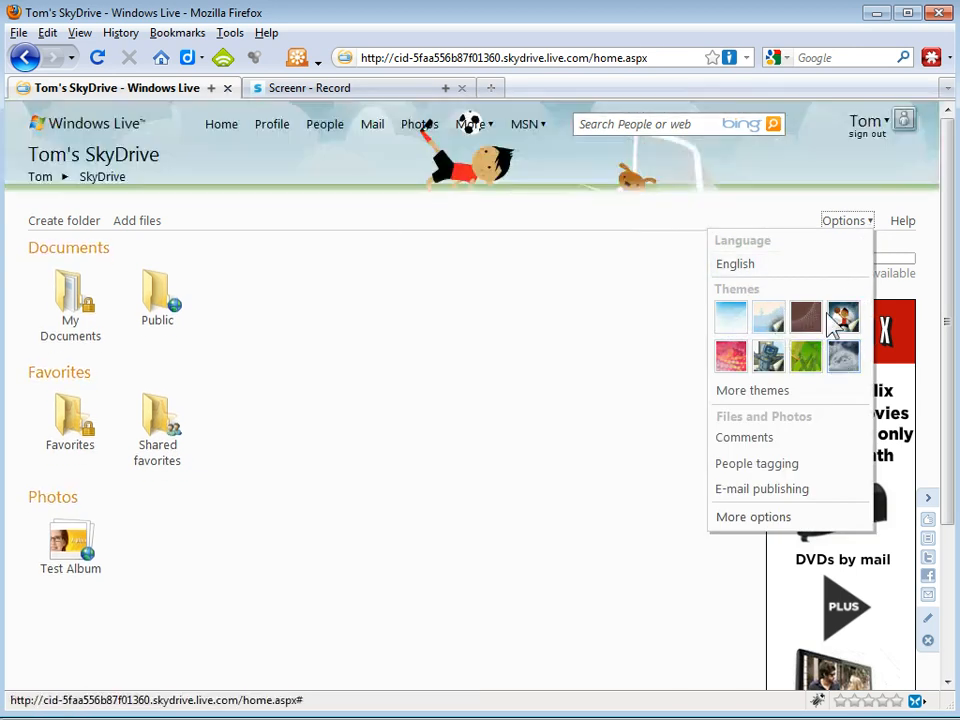
pyautogui.click(844, 356)
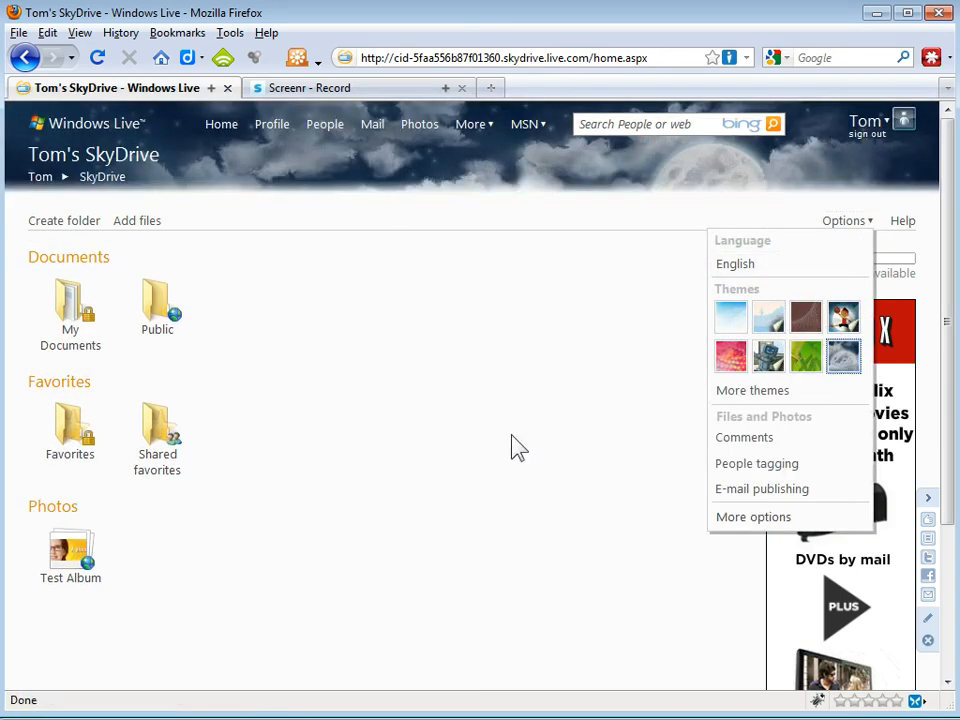
pyautogui.click(278, 312)
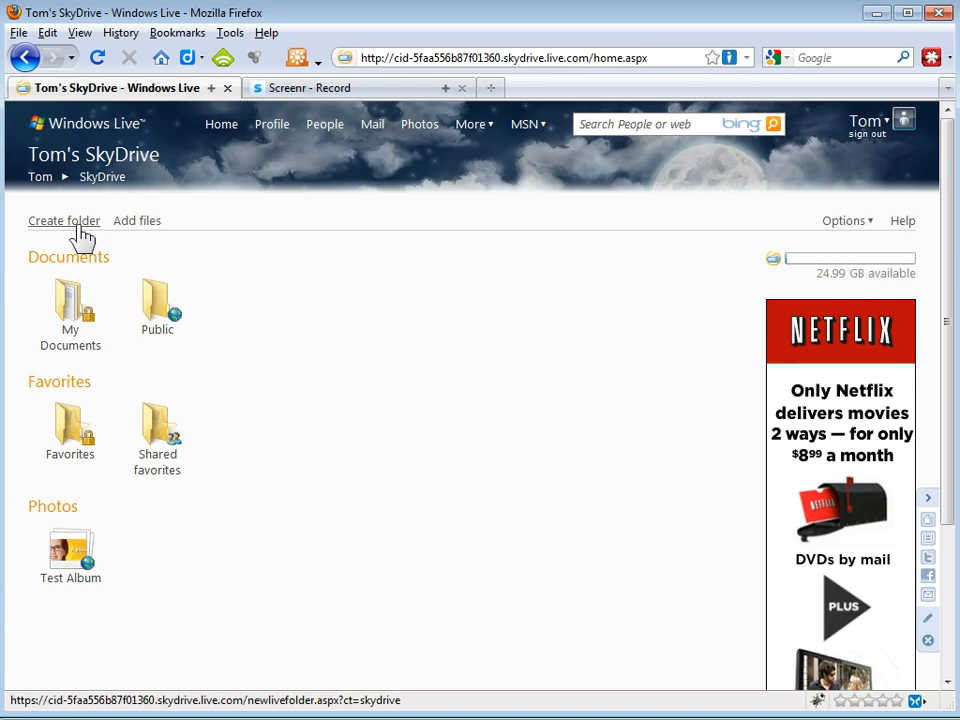
# Step: Create a new SkyDrive folder named Demo shared publicly with Everyone
pyautogui.click(64, 220)
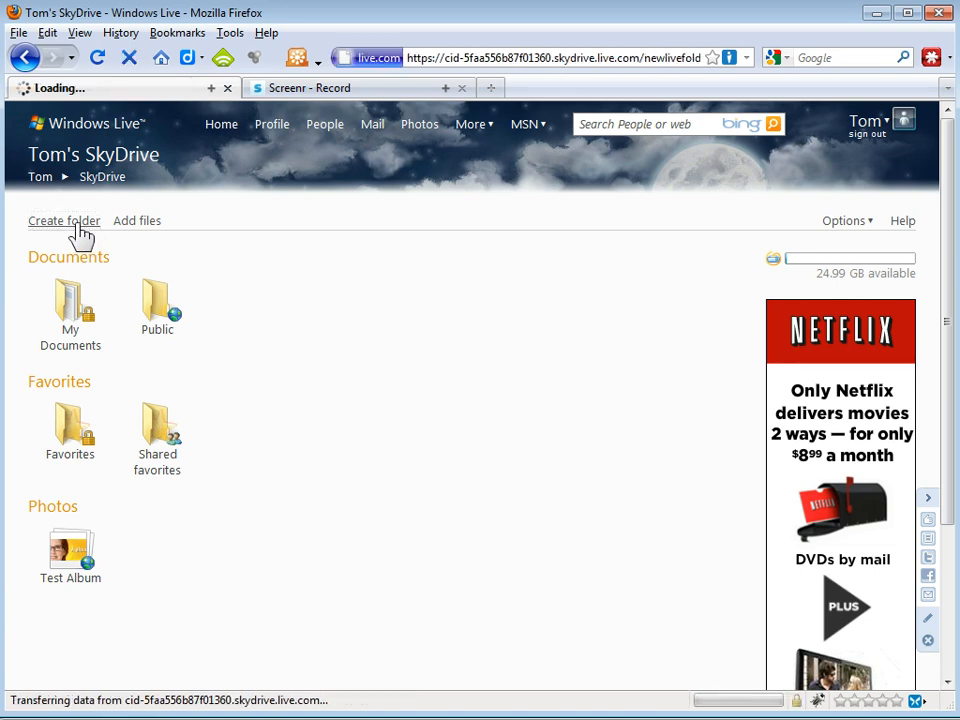
pyautogui.click(64, 220)
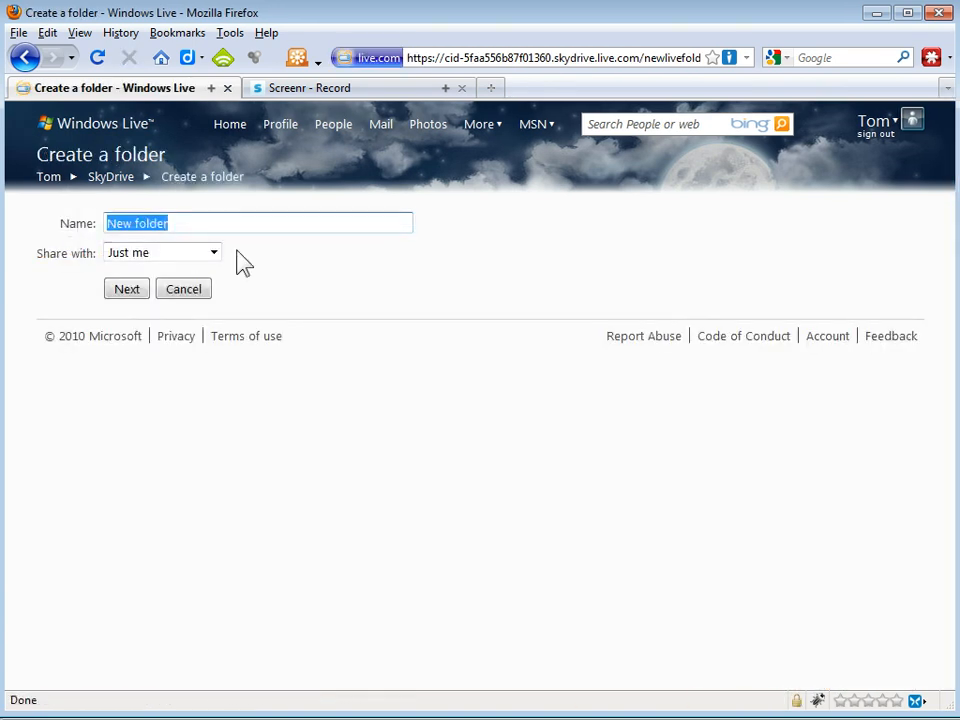
pyautogui.write('Demo')
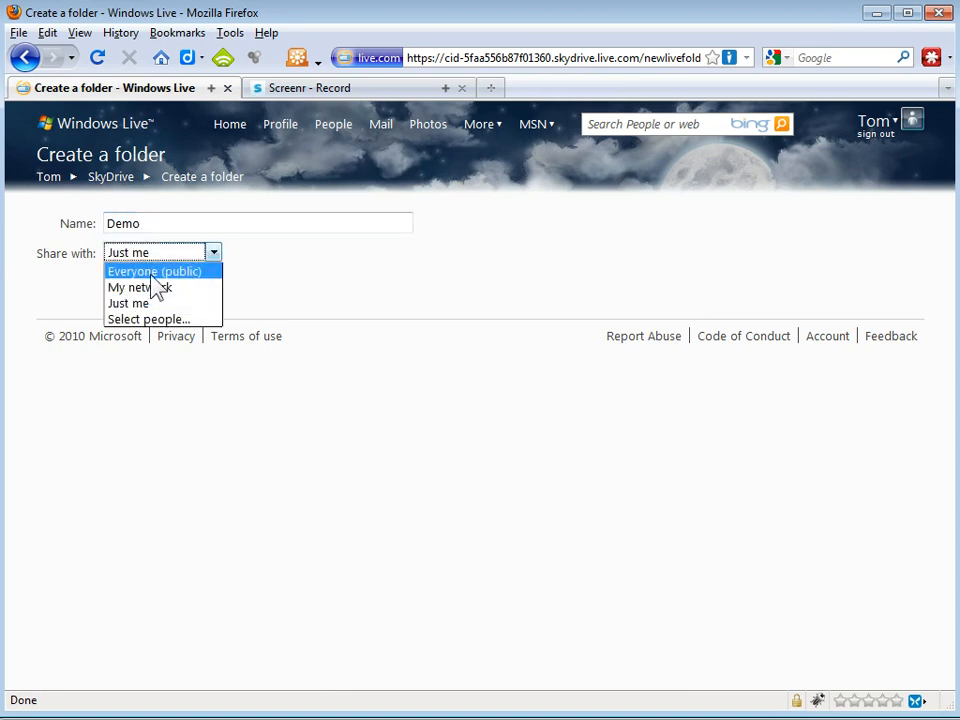
pyautogui.click(154, 272)
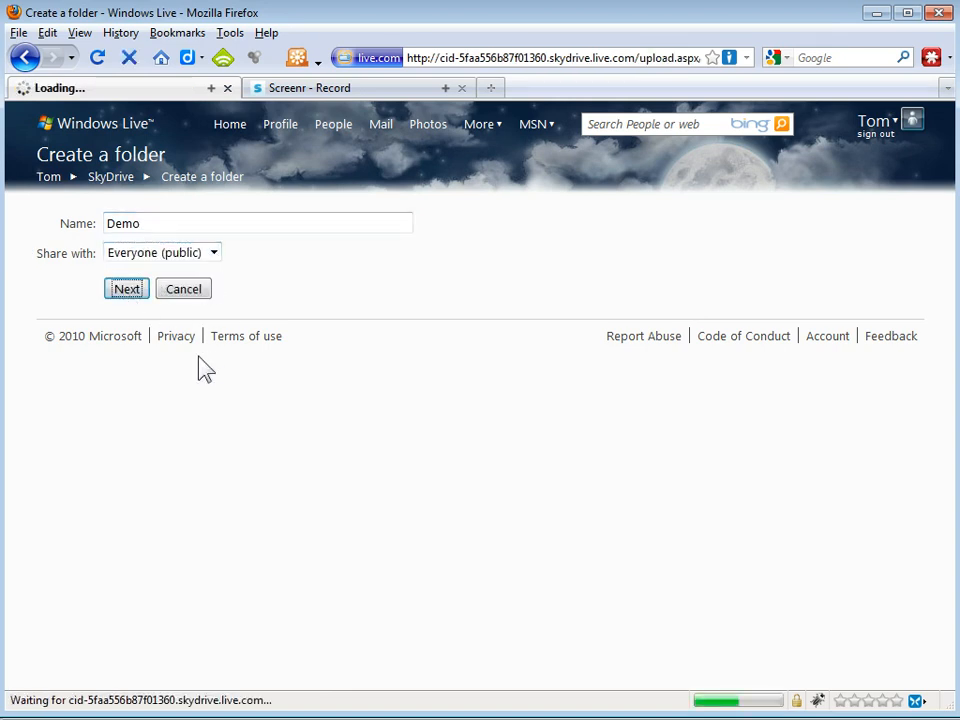
pyautogui.click(126, 288)
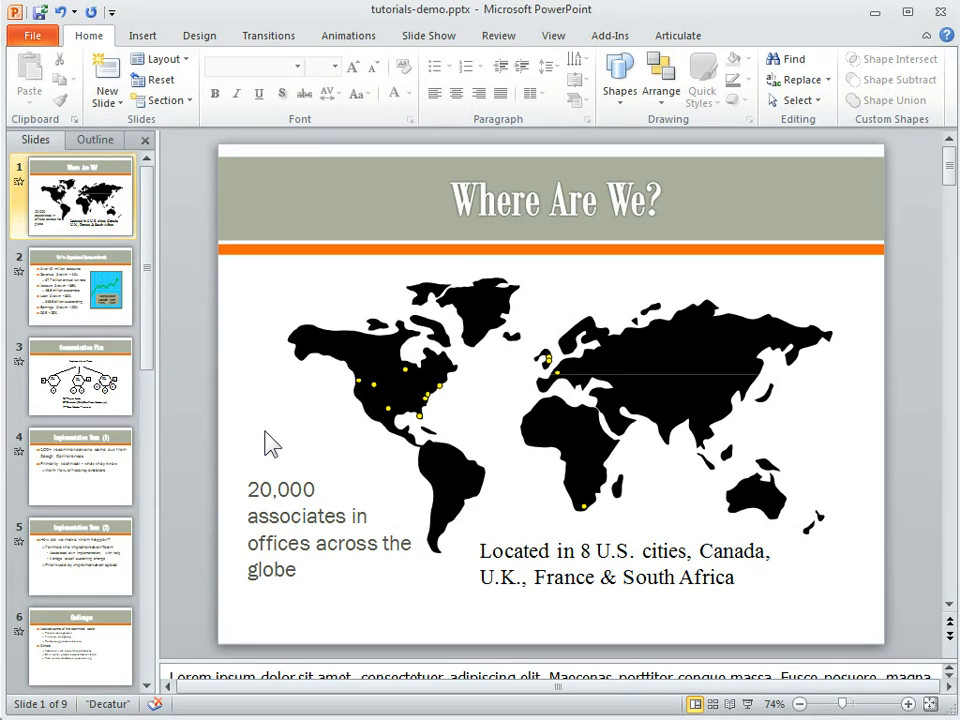
# Step: Show PowerPoint's Save to Web locations listing My Documents, Public and the public Demo folder
pyautogui.click(32, 36)
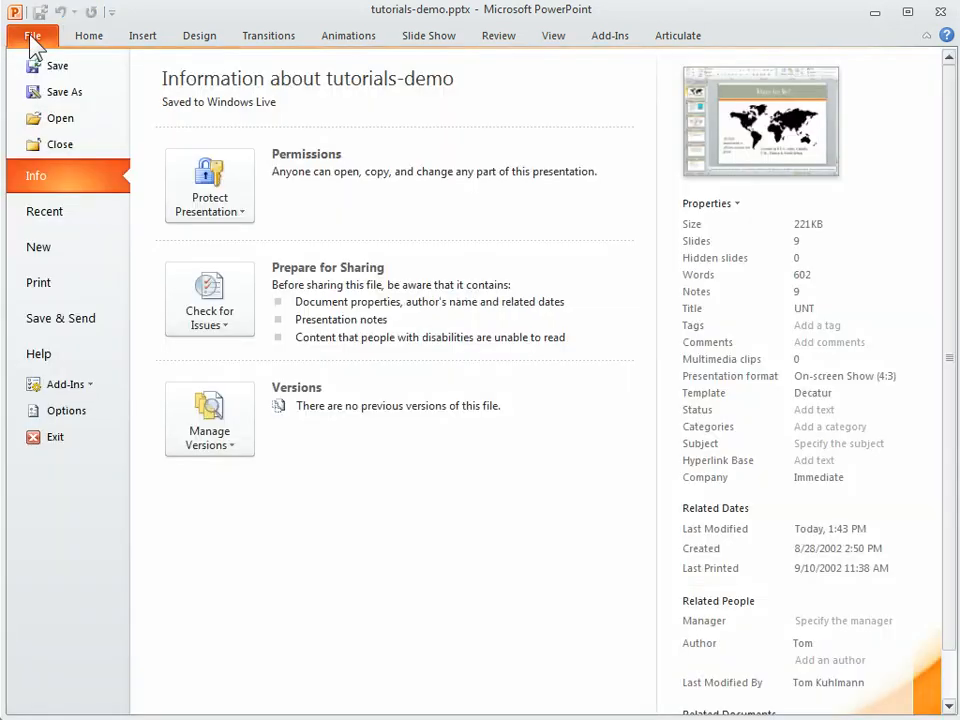
pyautogui.click(60, 318)
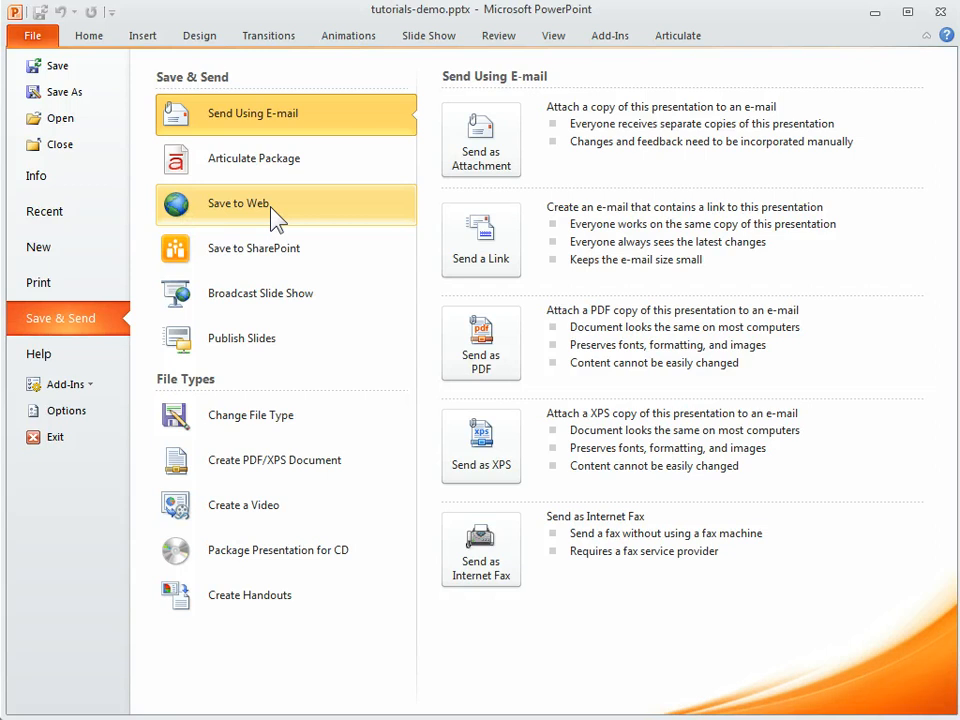
pyautogui.click(238, 204)
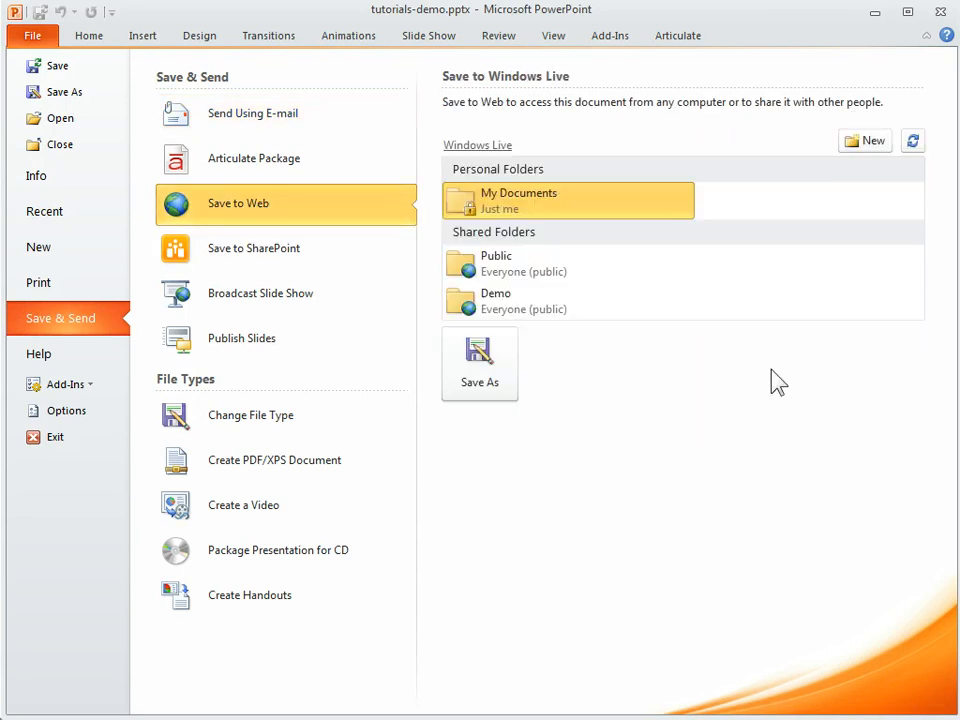
pyautogui.moveTo(568, 300)
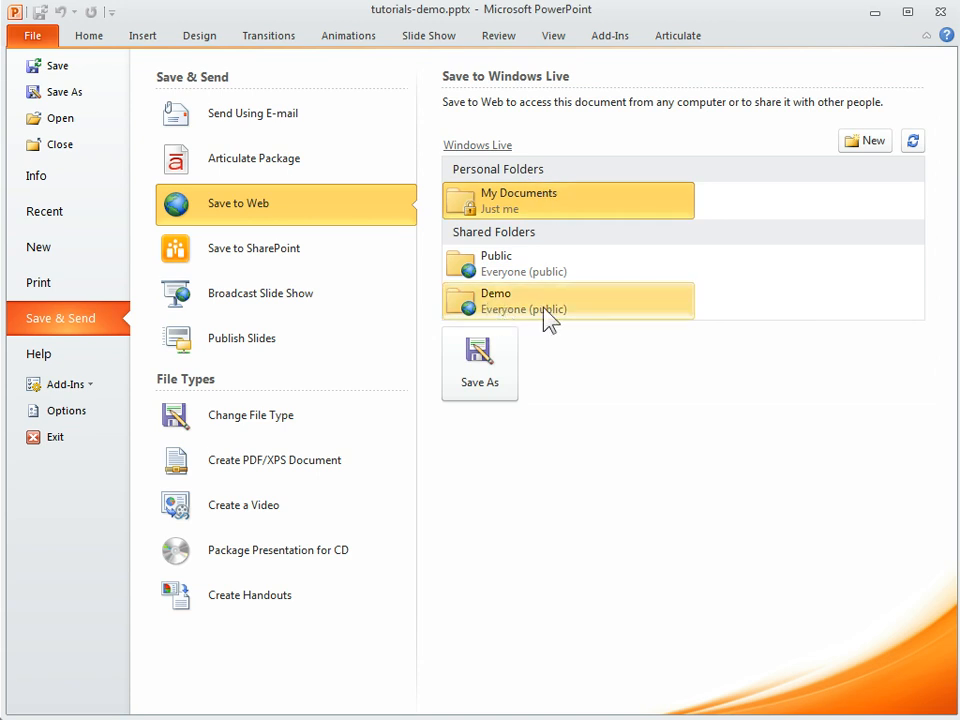
pyautogui.moveTo(504, 316)
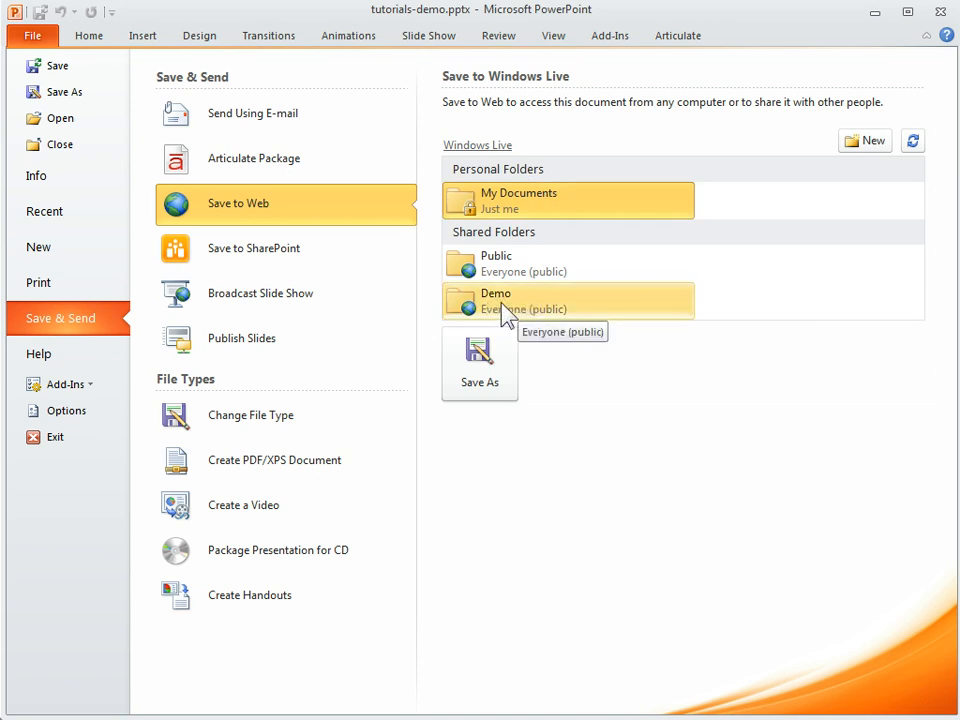
pyautogui.moveTo(518, 308)
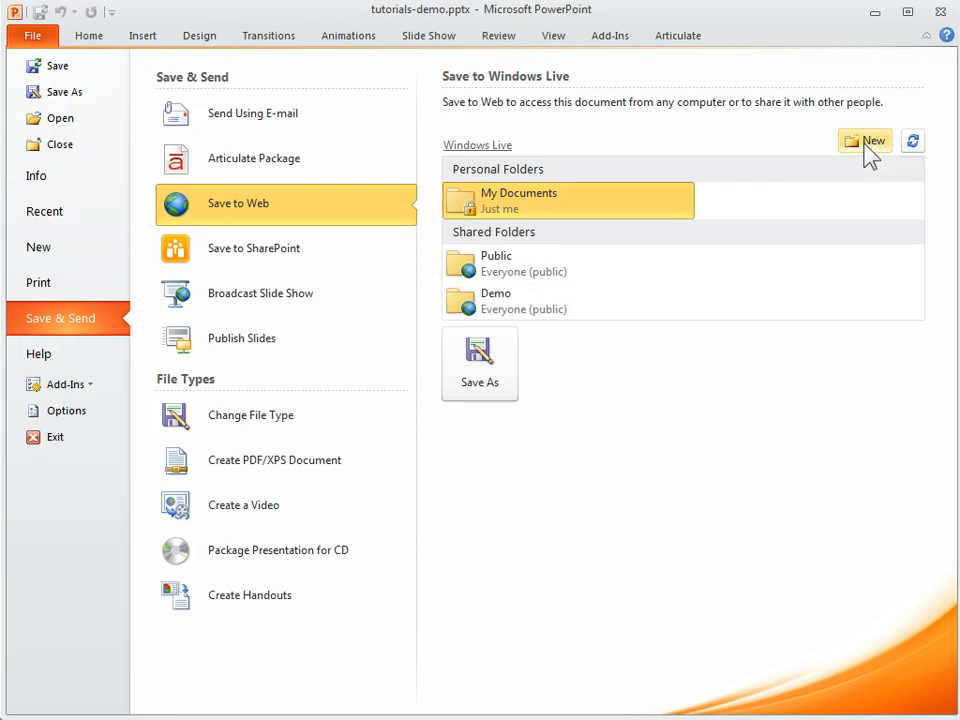
# Step: Create a private SkyDrive folder named Demo2 from the Save to Web pane, skipping Add files
pyautogui.click(864, 140)
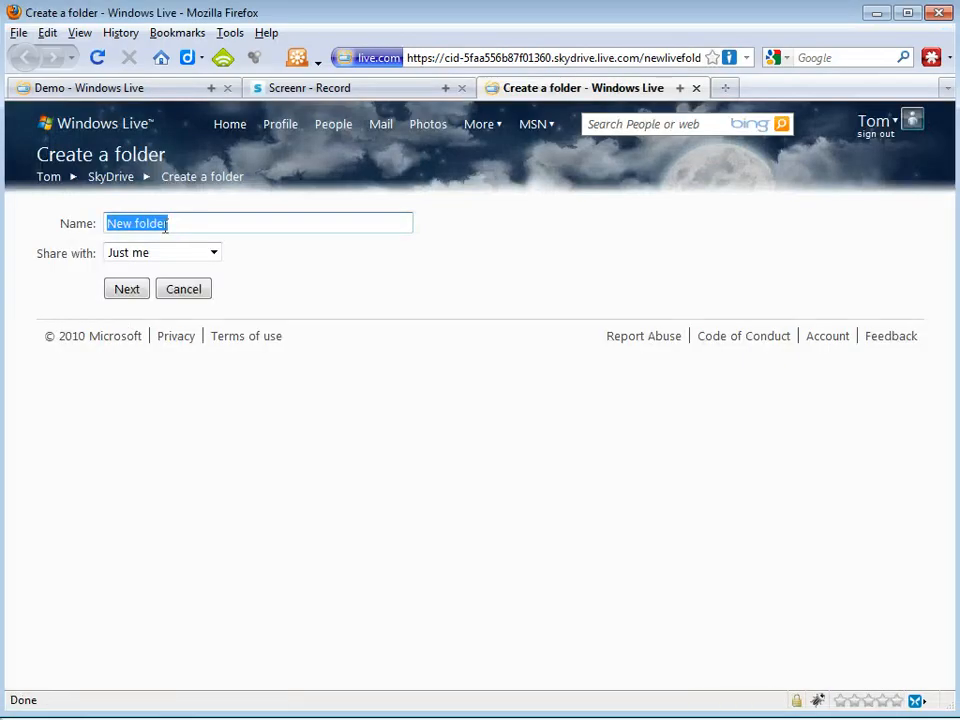
pyautogui.write('Demo2')
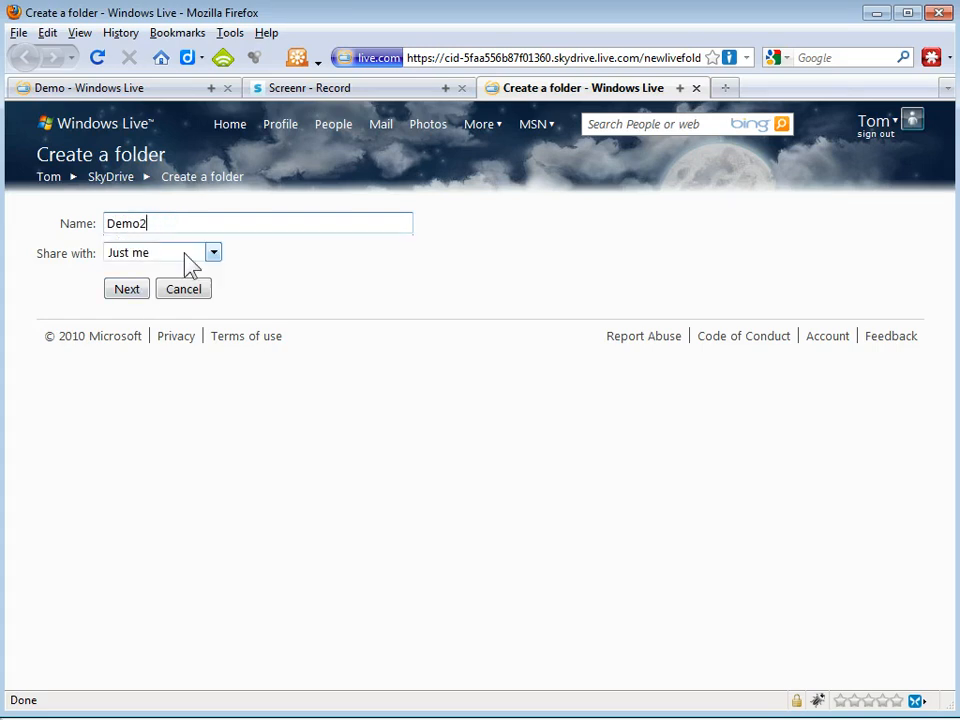
pyautogui.click(126, 288)
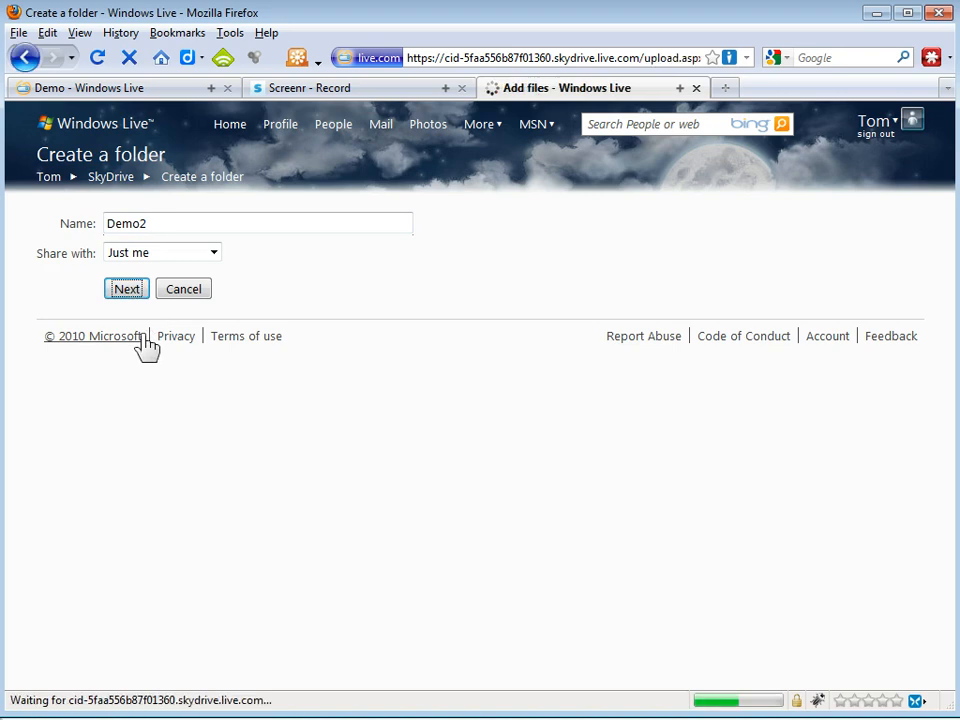
pyautogui.click(126, 288)
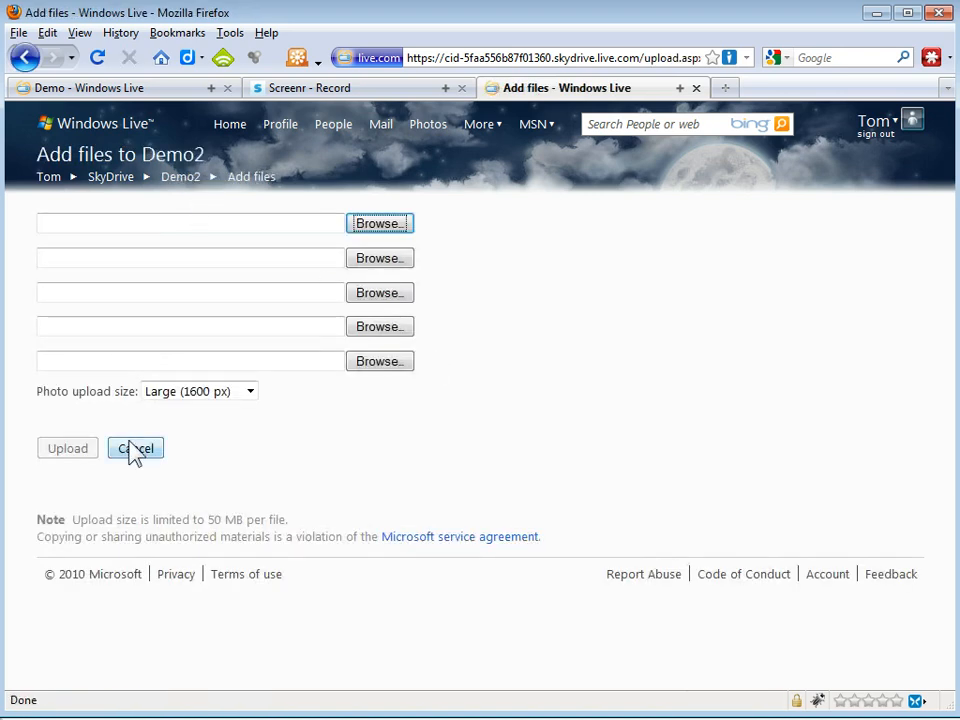
pyautogui.click(136, 448)
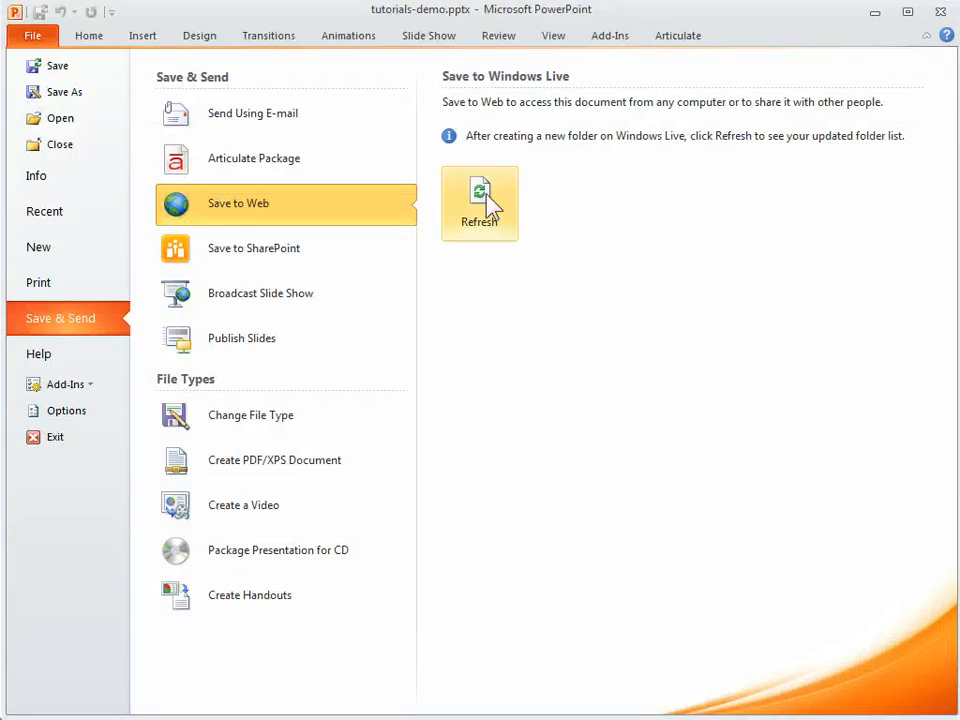
# Step: Refresh the SkyDrive folder list and save tutorials-demo.pptx into the public Demo folder
pyautogui.click(480, 204)
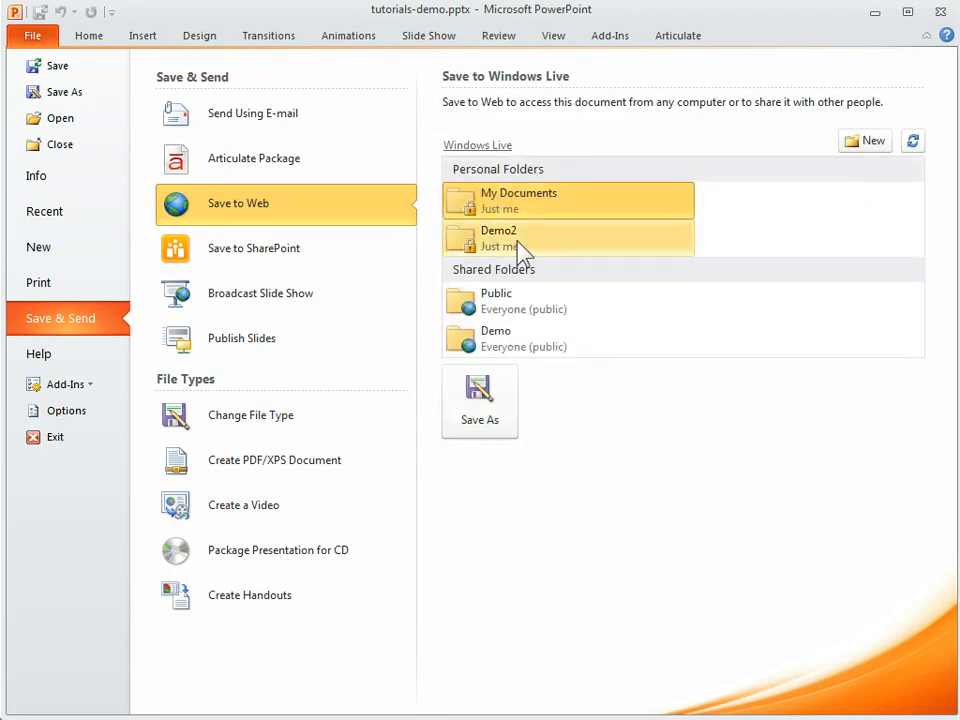
pyautogui.moveTo(238, 220)
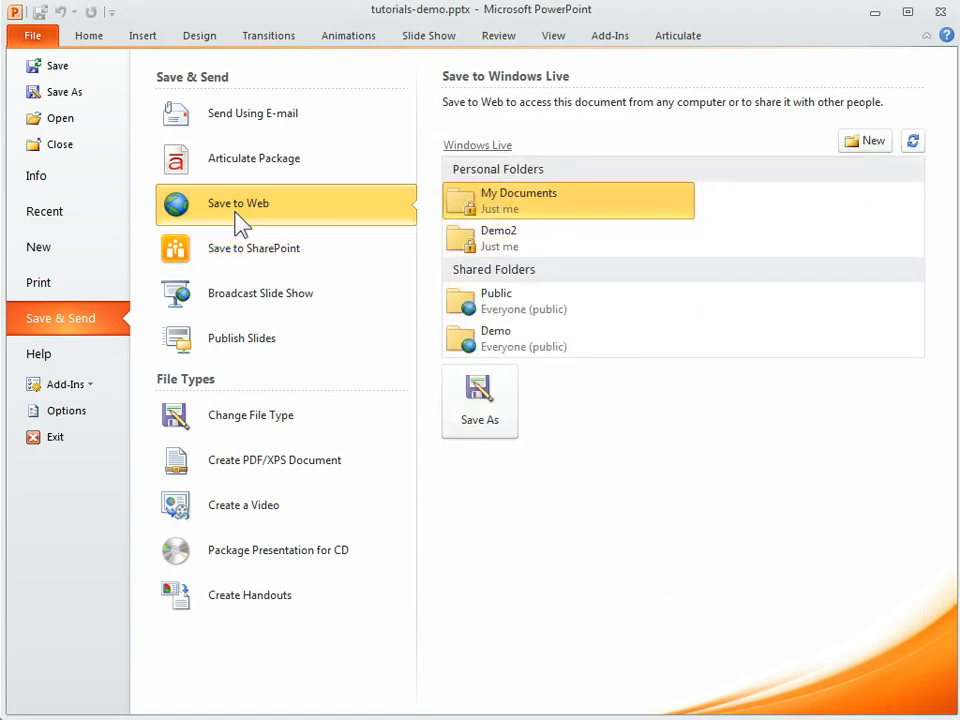
pyautogui.moveTo(550, 338)
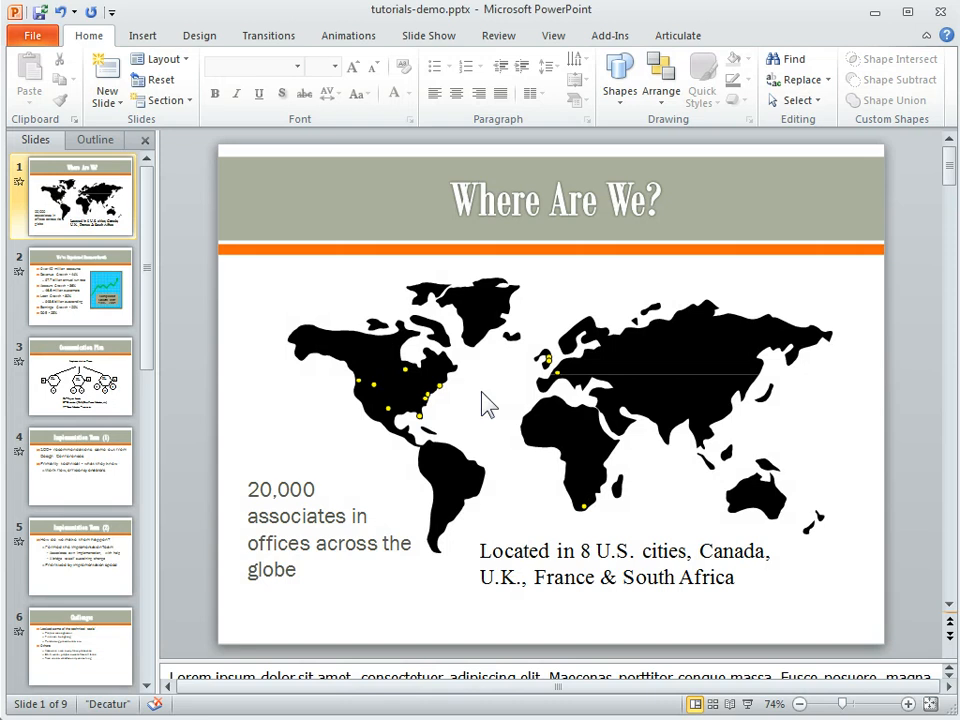
pyautogui.moveTo(284, 456)
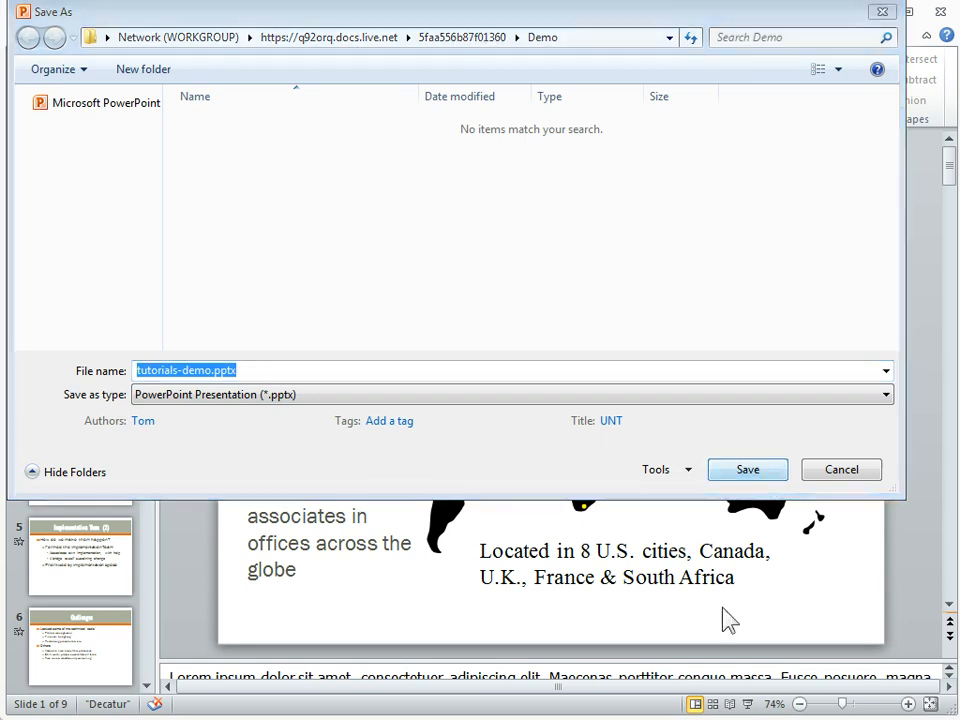
pyautogui.click(748, 468)
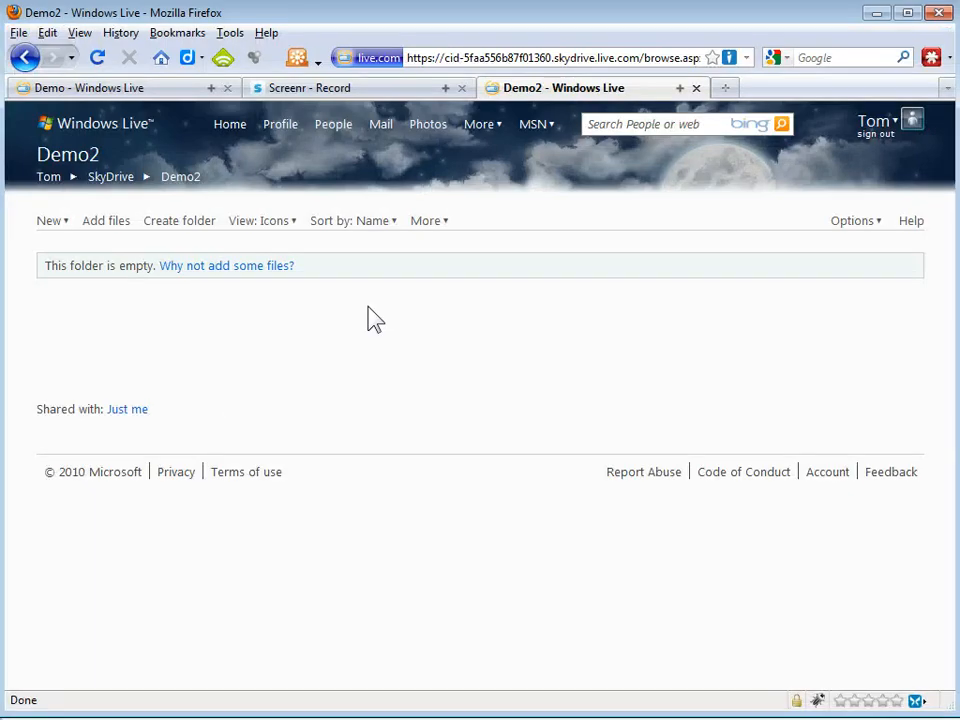
# Step: Select tutorials-demo.pptx's web address in the Demo folder and view it in the PowerPoint Web App
pyautogui.click(180, 220)
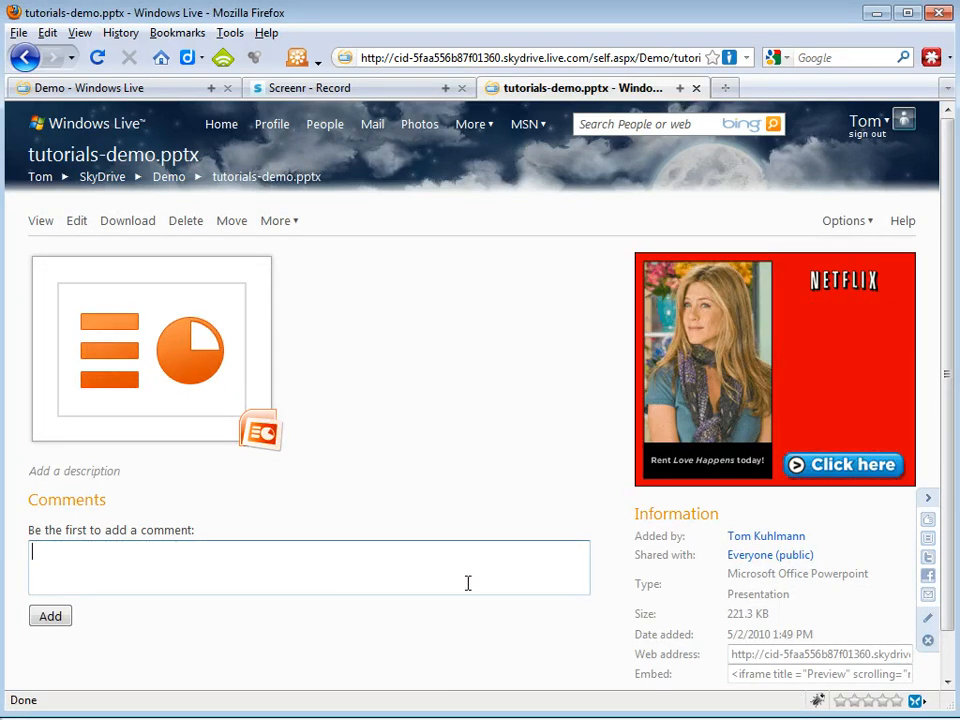
pyautogui.scroll(-3)
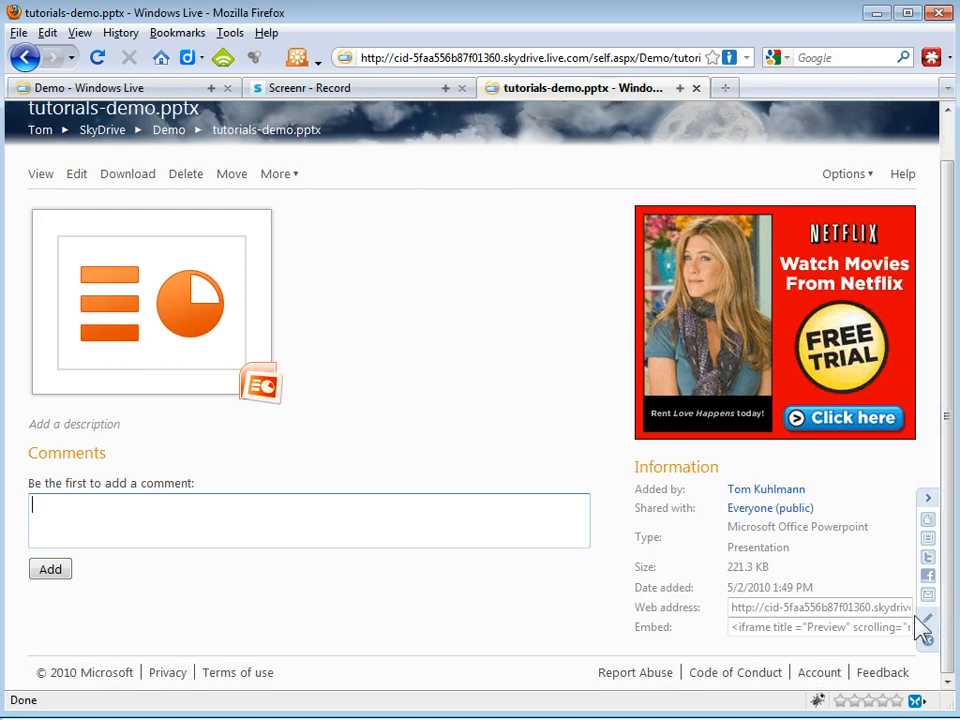
pyautogui.tripleClick(820, 608)
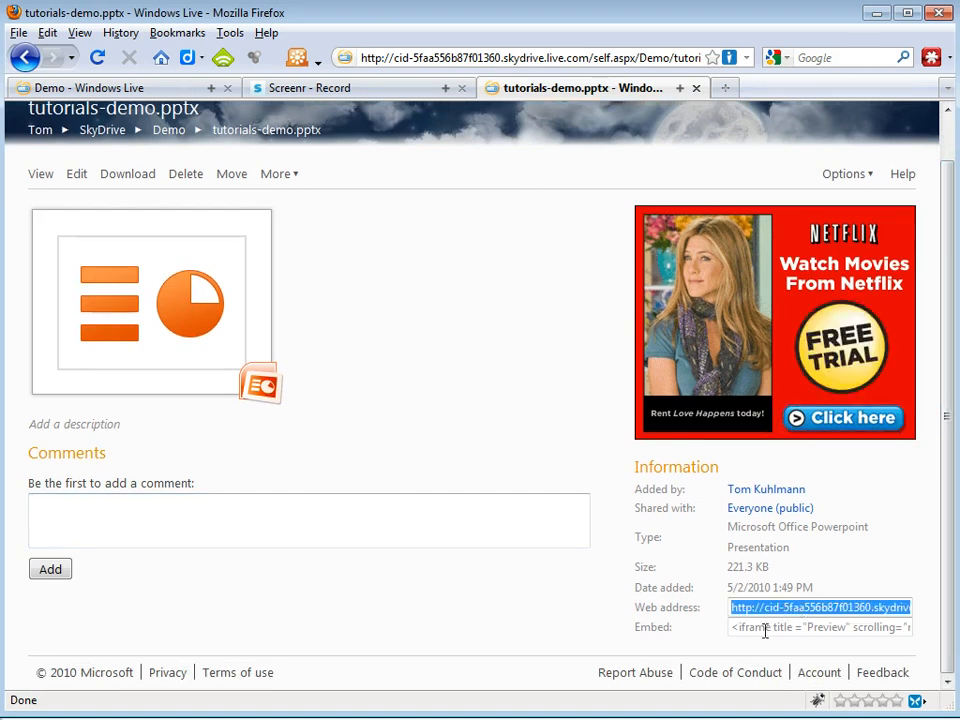
pyautogui.click(818, 628)
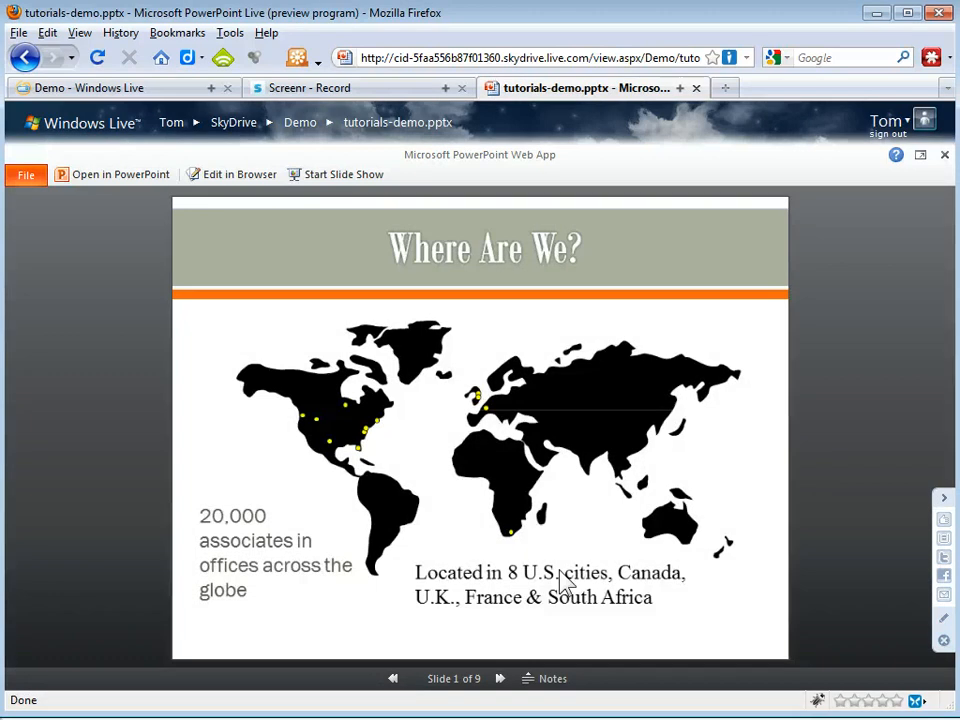
# Step: Advance to the next slide and display the speaker notes beneath it
pyautogui.click(500, 680)
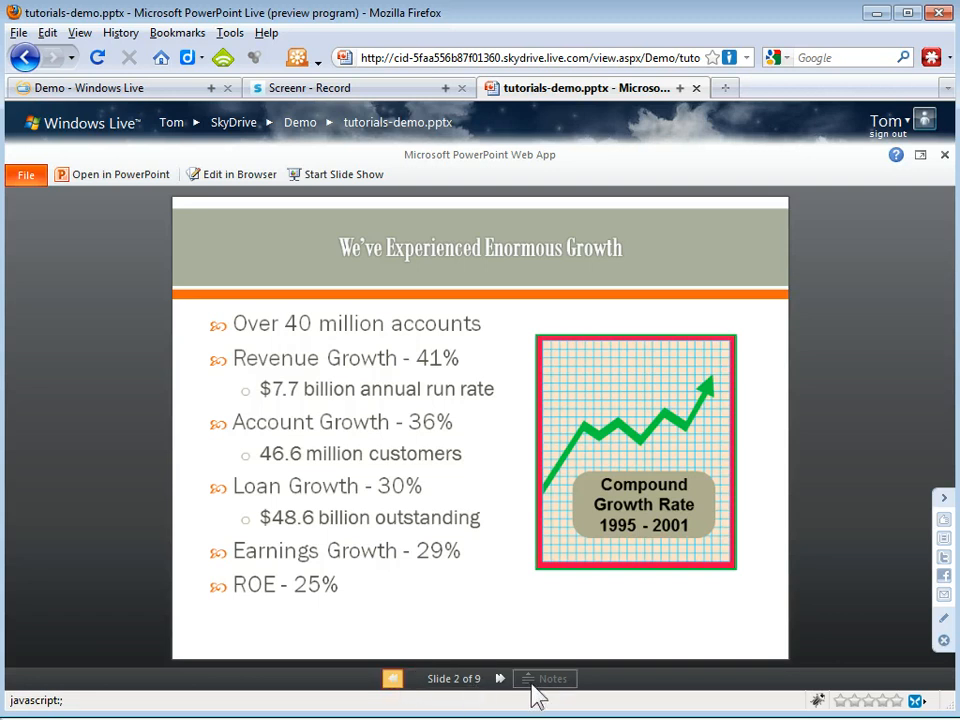
pyautogui.click(392, 680)
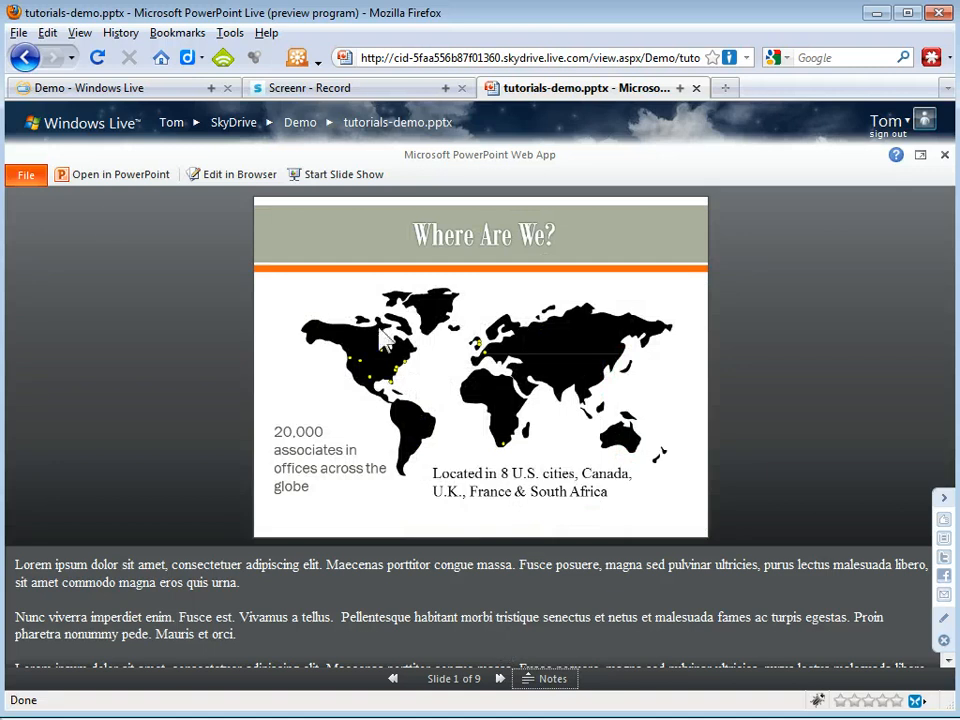
pyautogui.moveTo(296, 156)
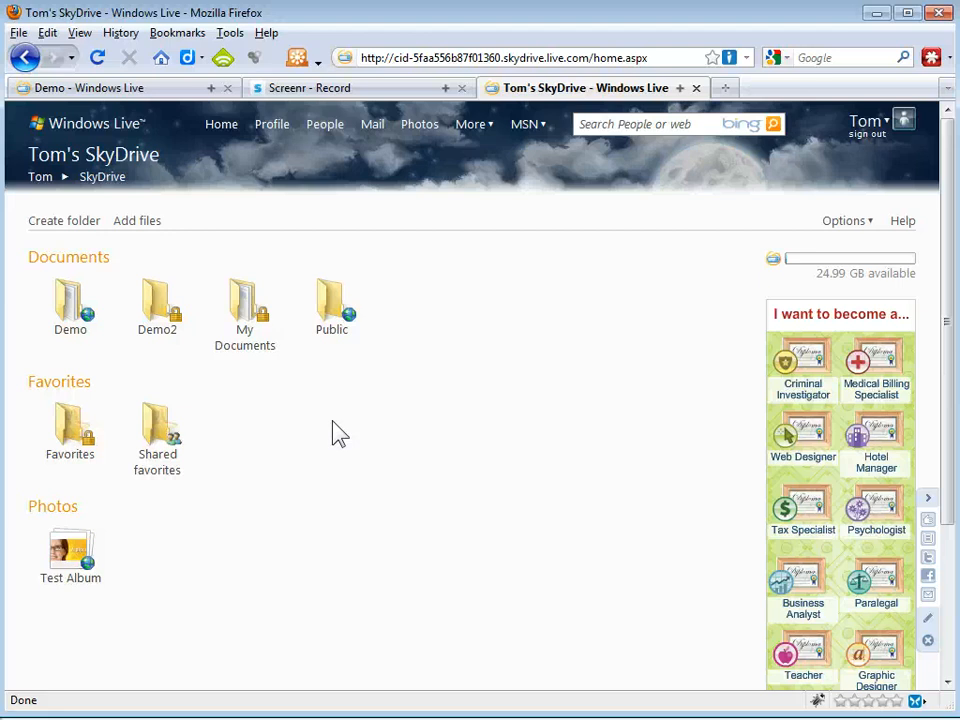
pyautogui.moveTo(332, 304)
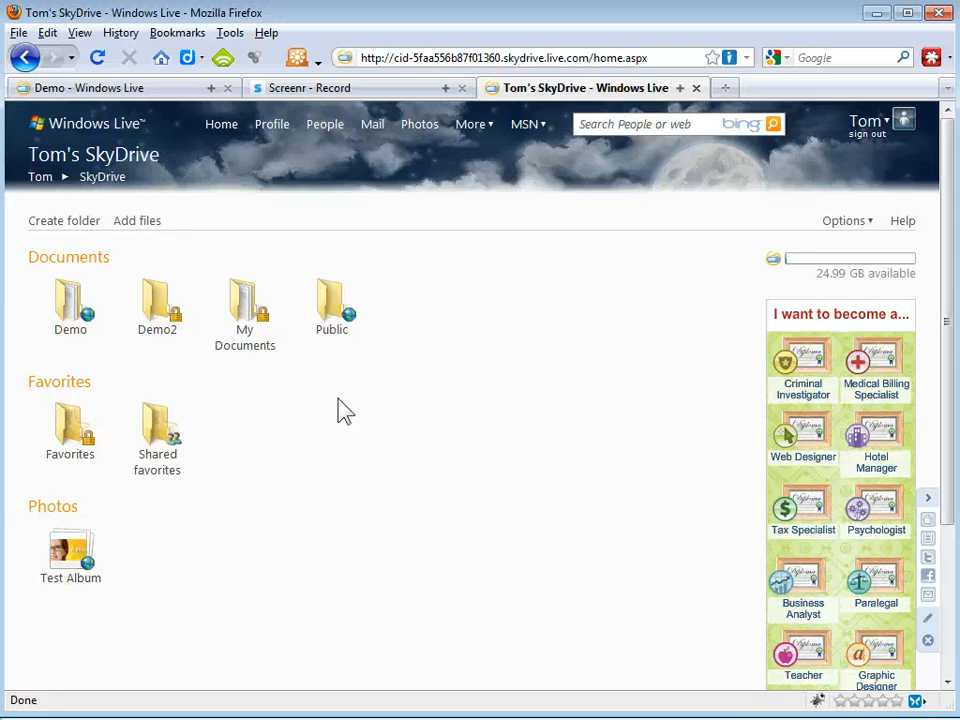
pyautogui.moveTo(328, 408)
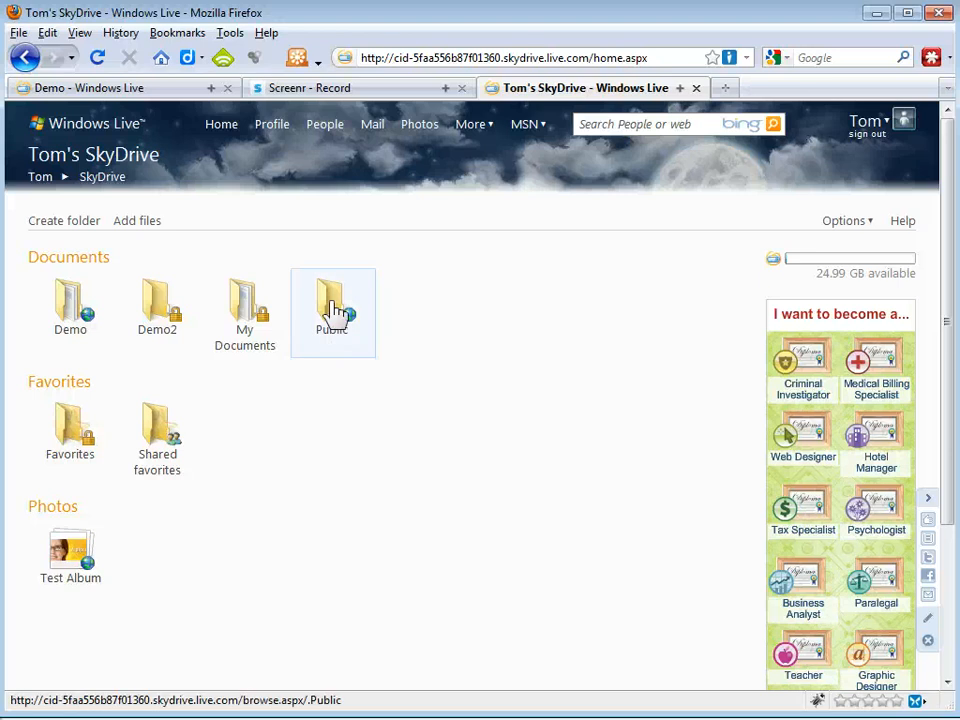
# Step: Look inside the empty Public folder, then return to the SkyDrive home listing all folders
pyautogui.doubleClick(332, 300)
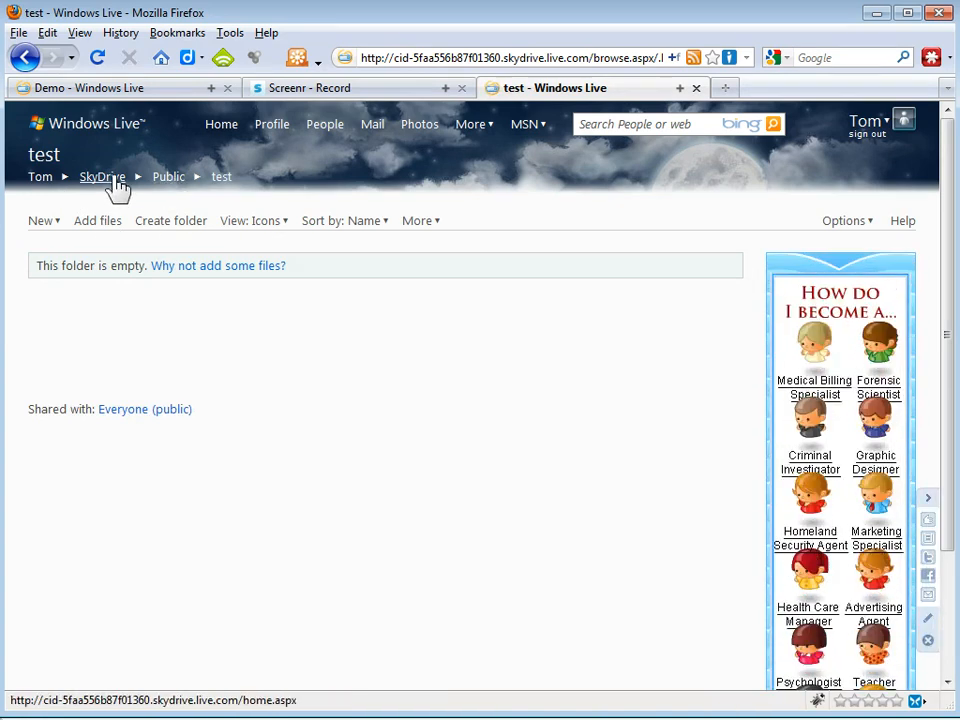
pyautogui.click(102, 176)
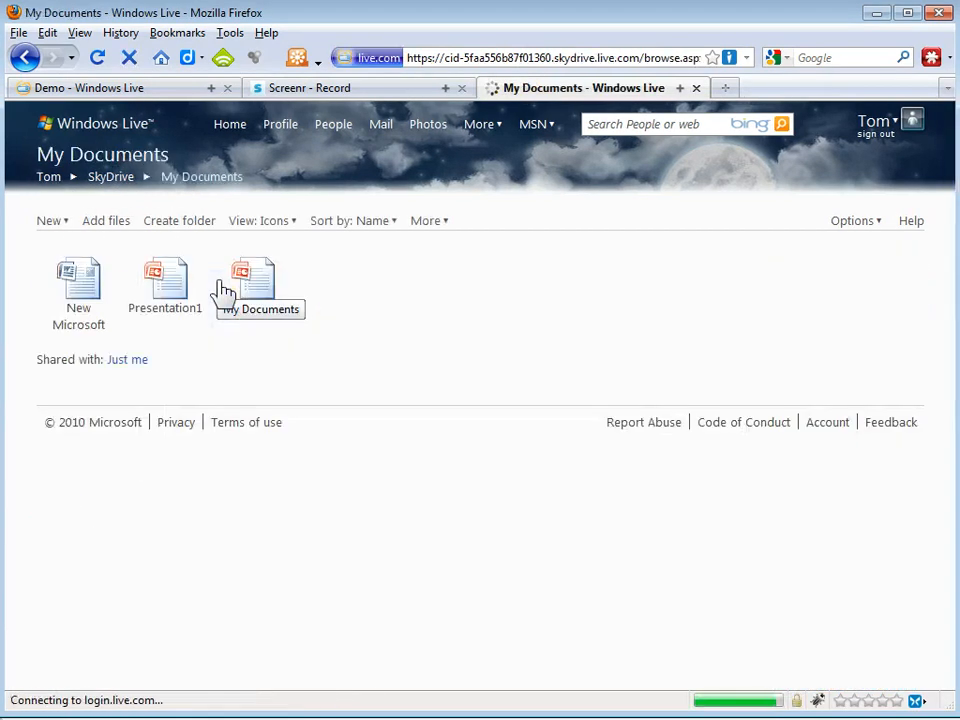
# Step: Open Presentation1 from My Documents for editing in the PowerPoint Web App
pyautogui.doubleClick(164, 280)
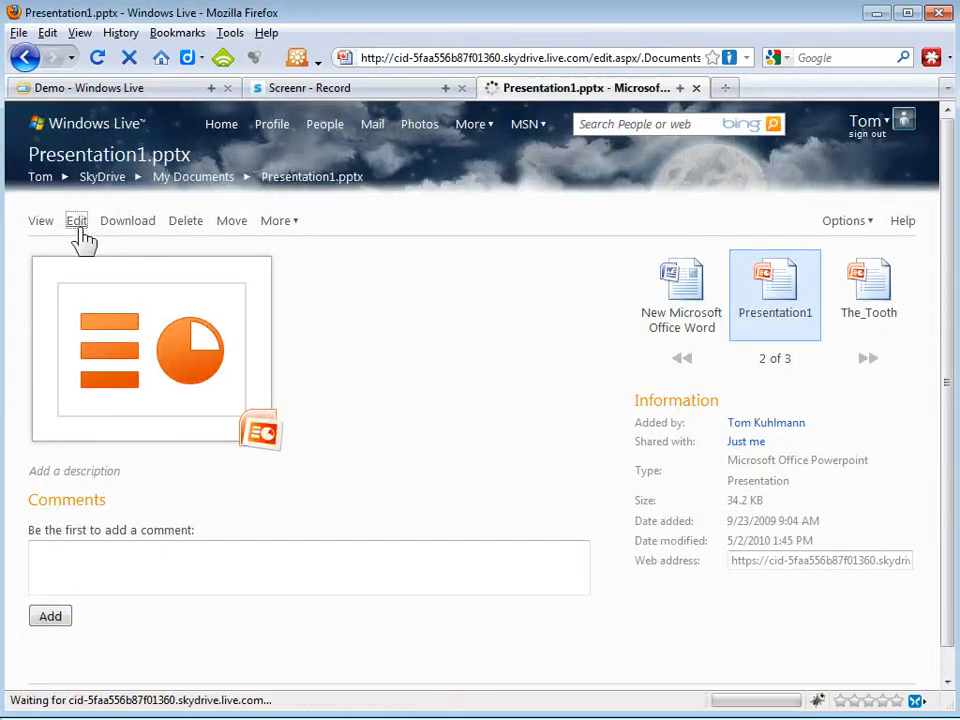
pyautogui.click(76, 220)
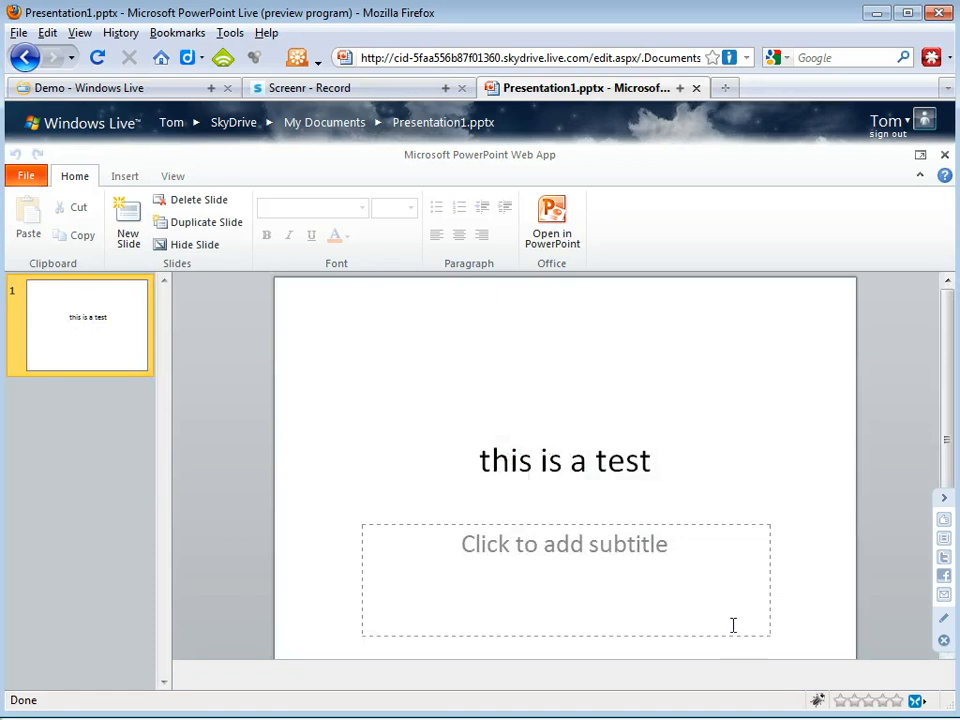
pyautogui.moveTo(194, 456)
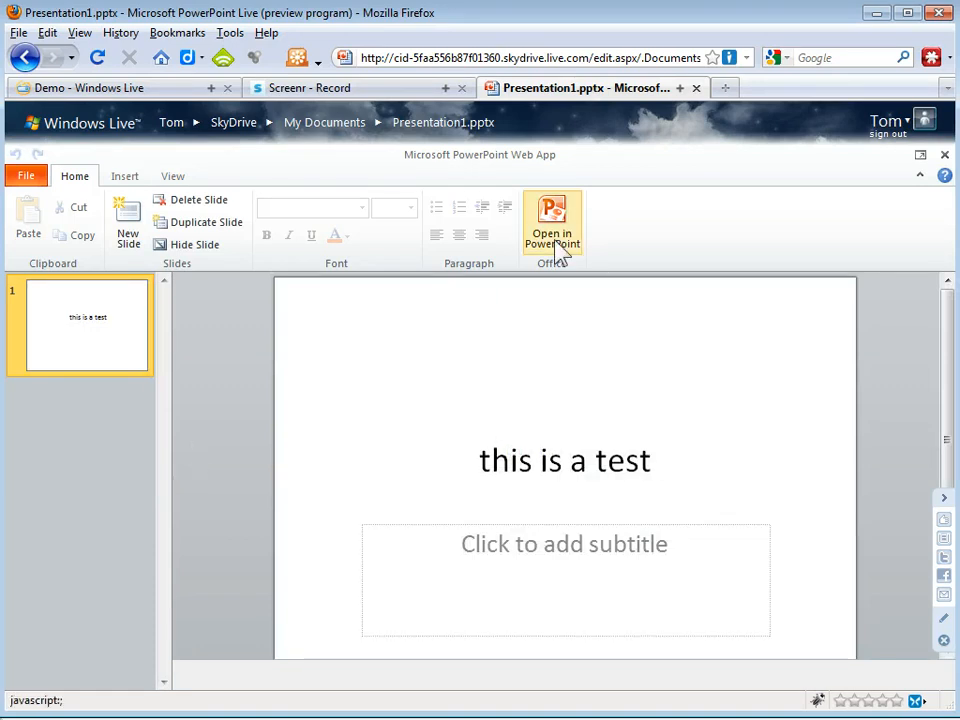
pyautogui.moveTo(552, 220)
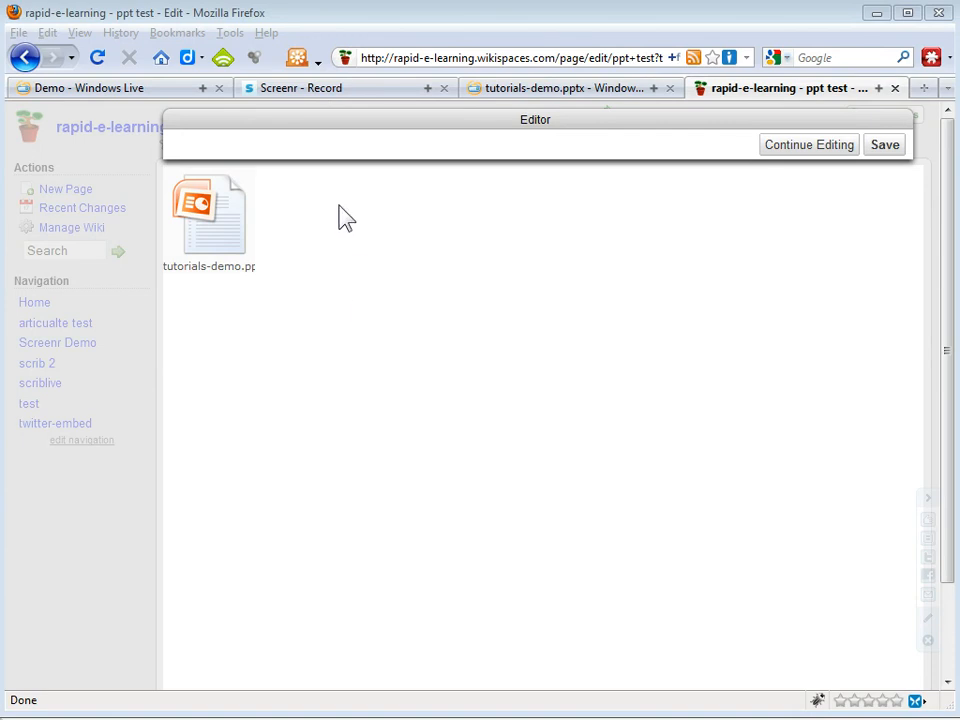
pyautogui.moveTo(212, 272)
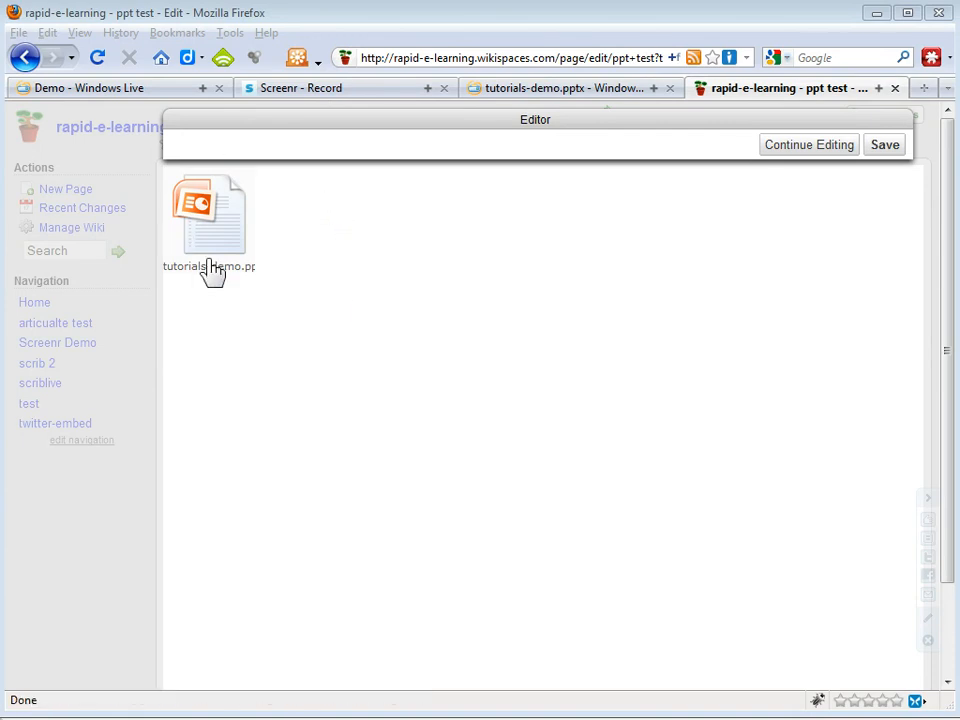
pyautogui.moveTo(220, 224)
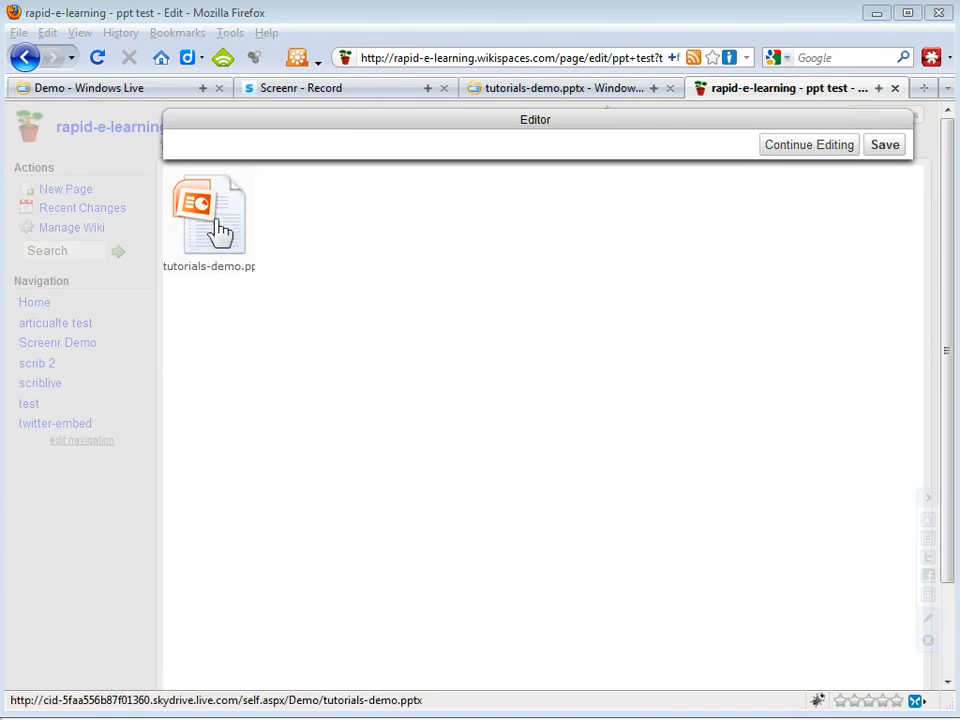